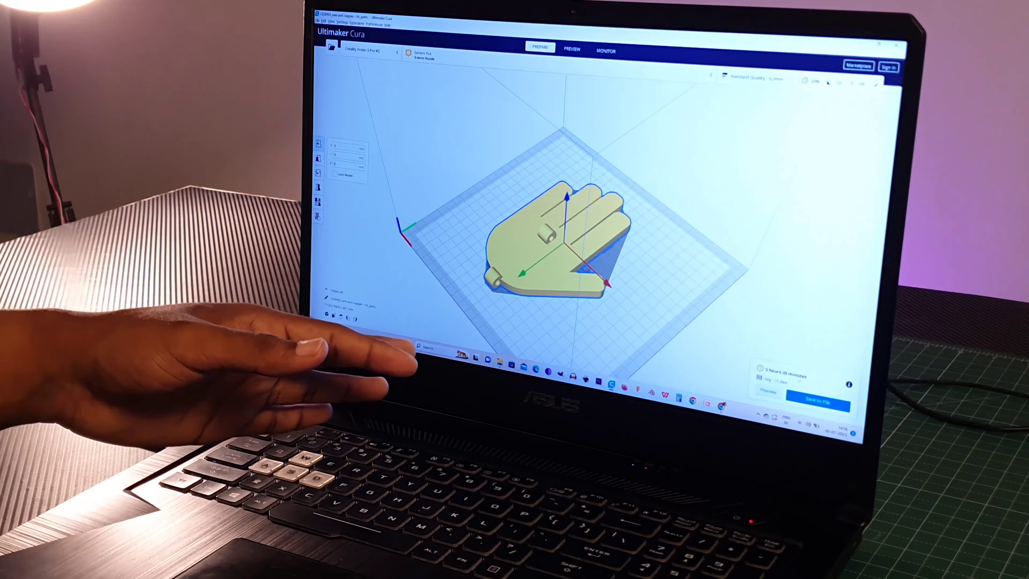
Show the re-oriented hand model sliced in Preview with a print time of about 16 h 28 min
{"action": "left_click", "coordinate": [572, 50]}
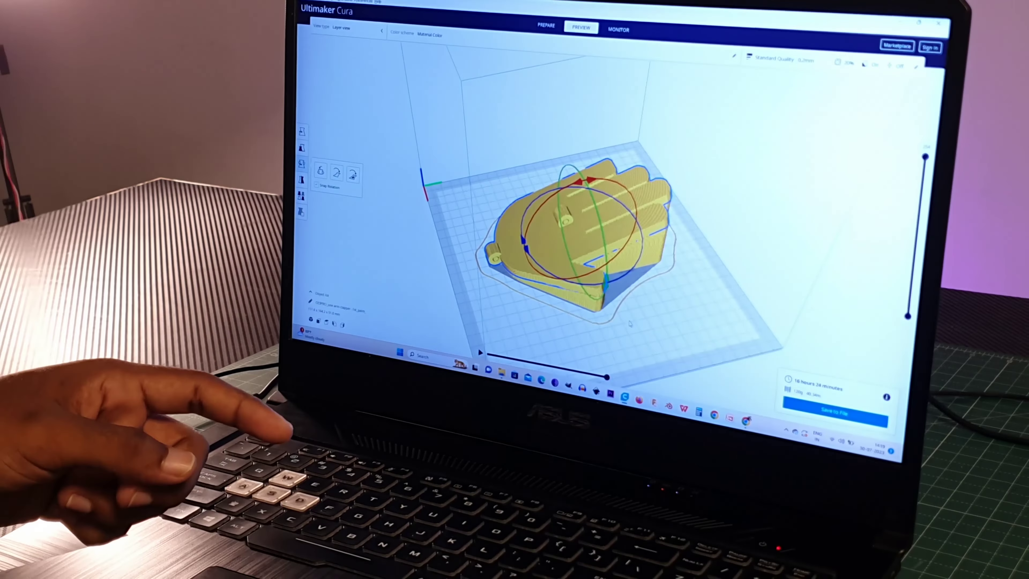